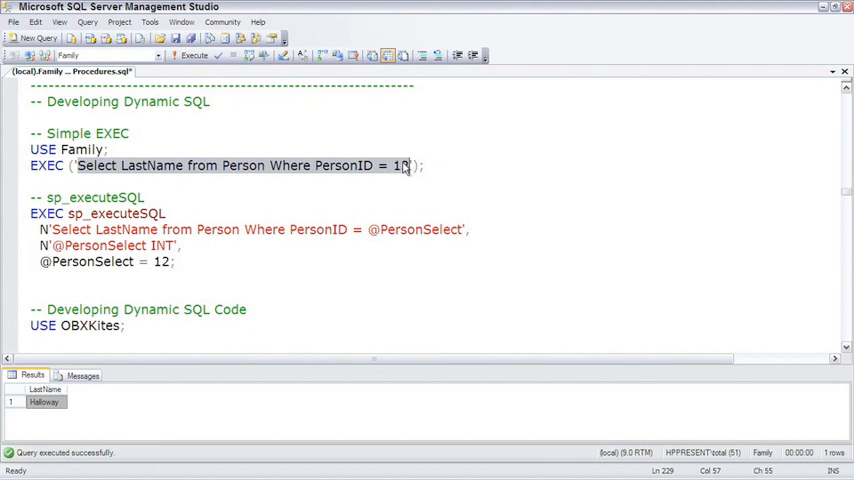
# Change the PersonID value in the EXEC query string to 12
pyautogui.write('2')
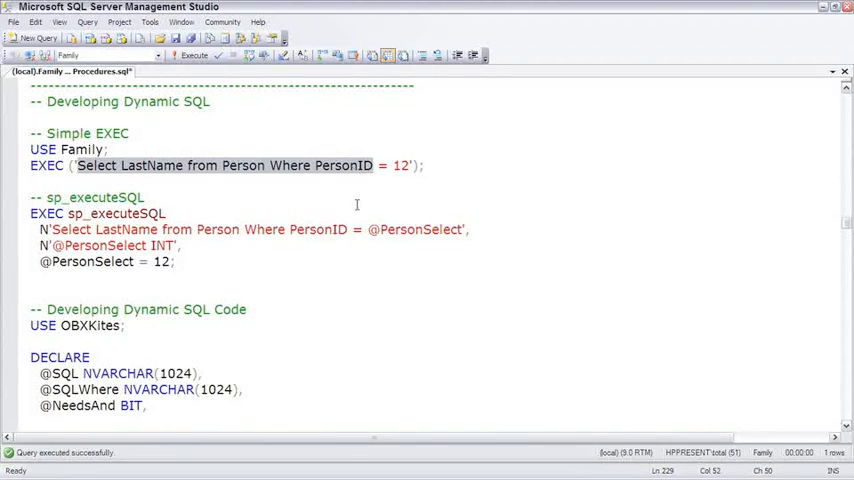
pyautogui.scroll(-3)
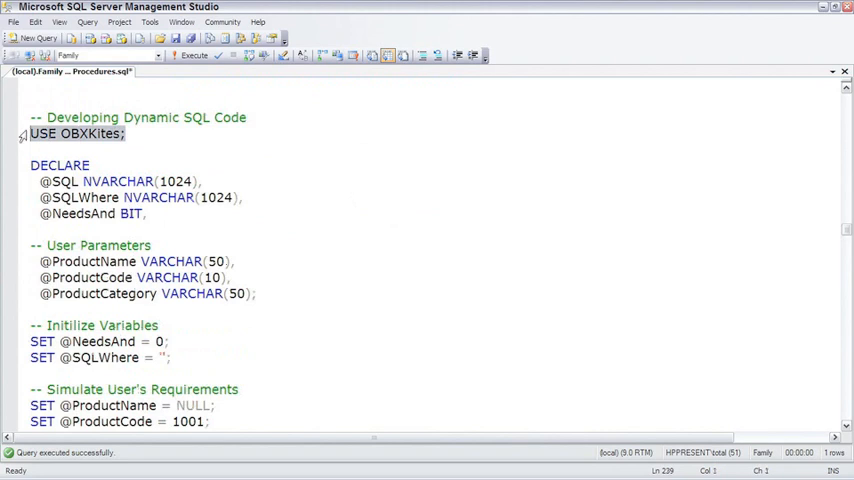
pyautogui.click(192, 55)
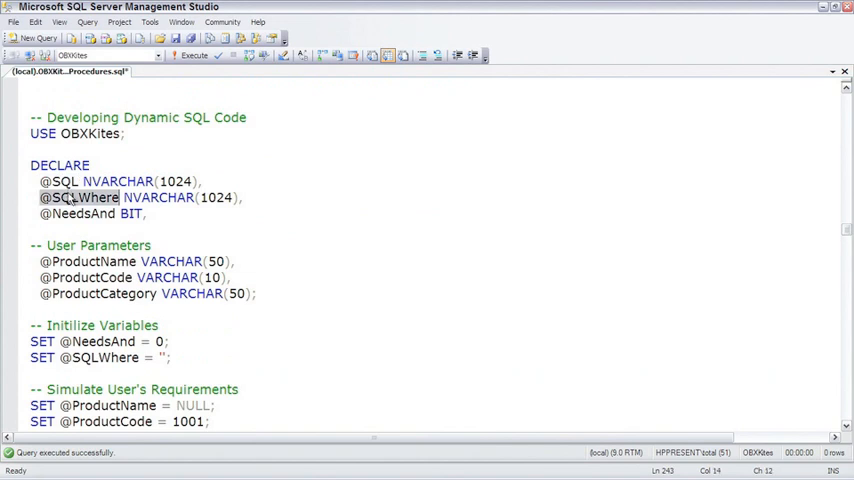
pyautogui.scroll(-3)
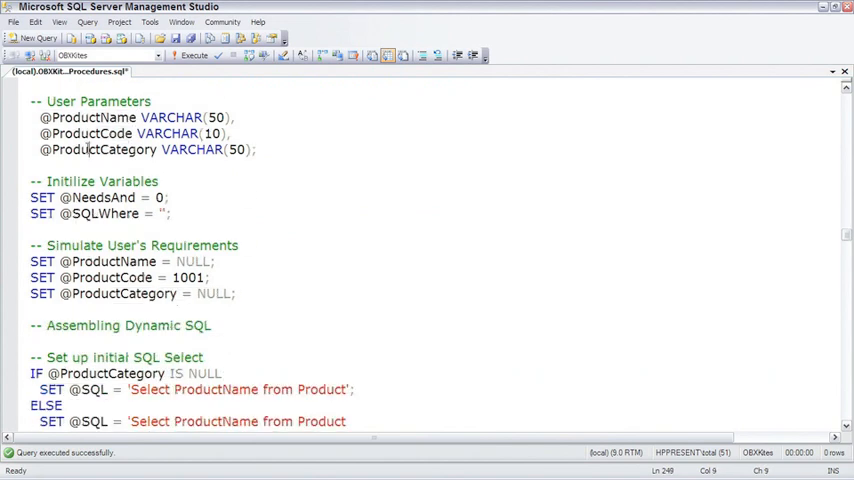
pyautogui.doubleClick(90, 149)
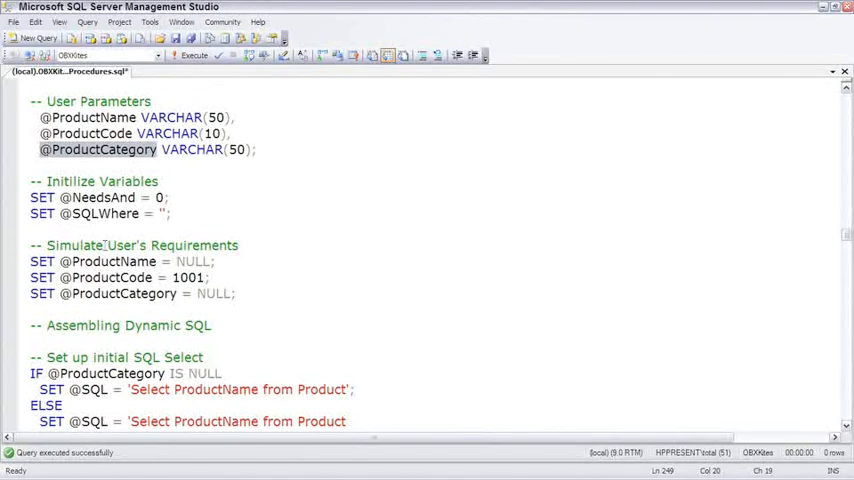
pyautogui.scroll(-3)
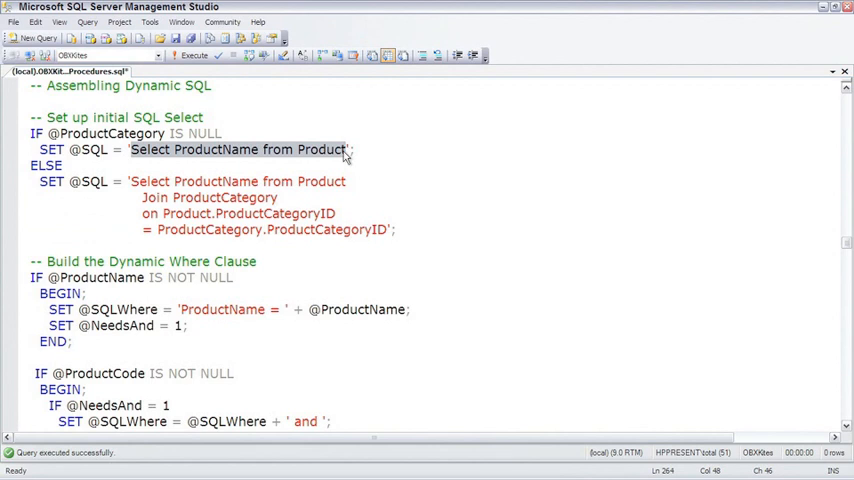
pyautogui.scroll(3)
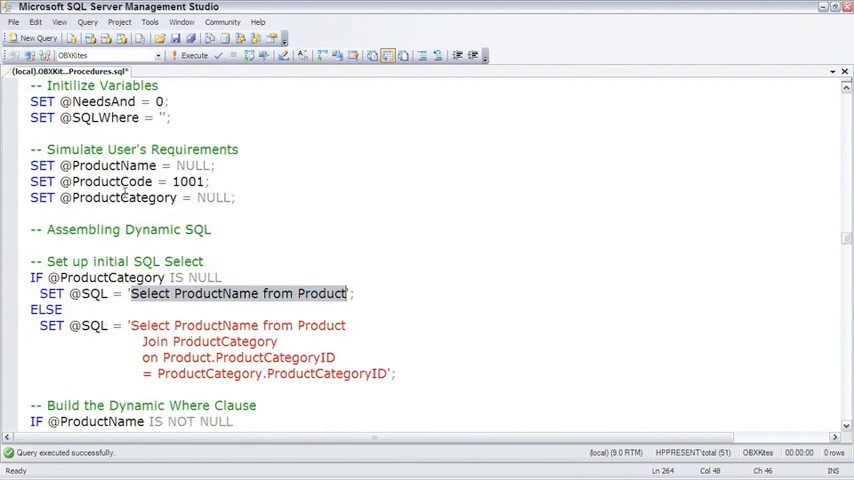
pyautogui.scroll(-3)
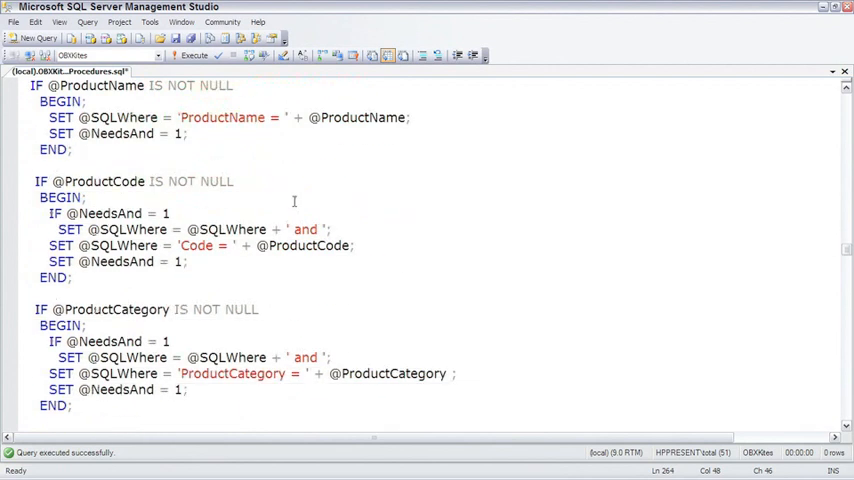
pyautogui.scroll(3)
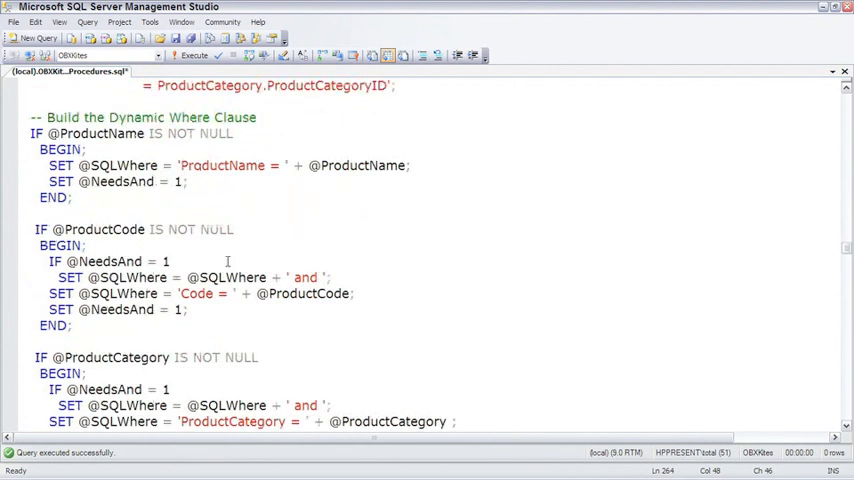
pyautogui.scroll(-3)
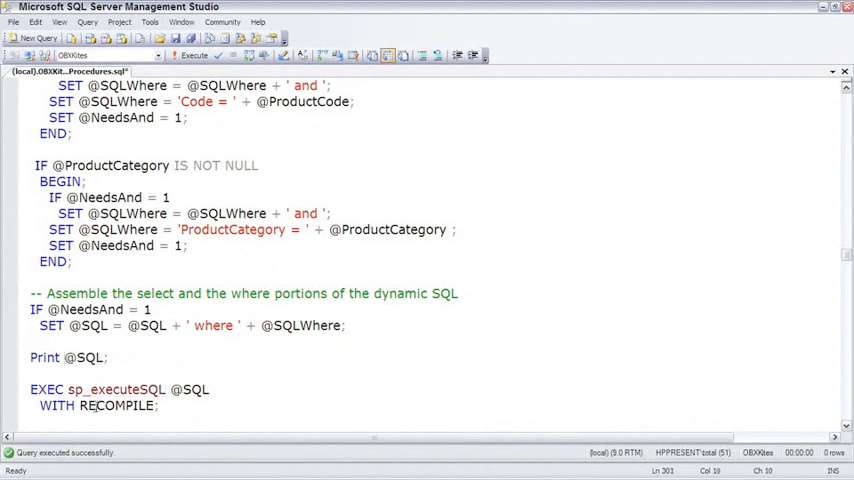
pyautogui.click(114, 357)
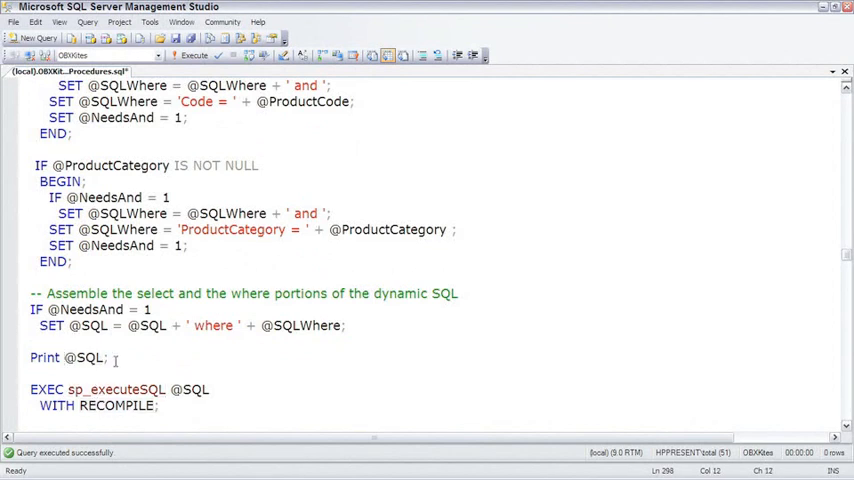
# Select the script from DECLARE through WITH RECOMPILE to execute it
pyautogui.scroll(3)
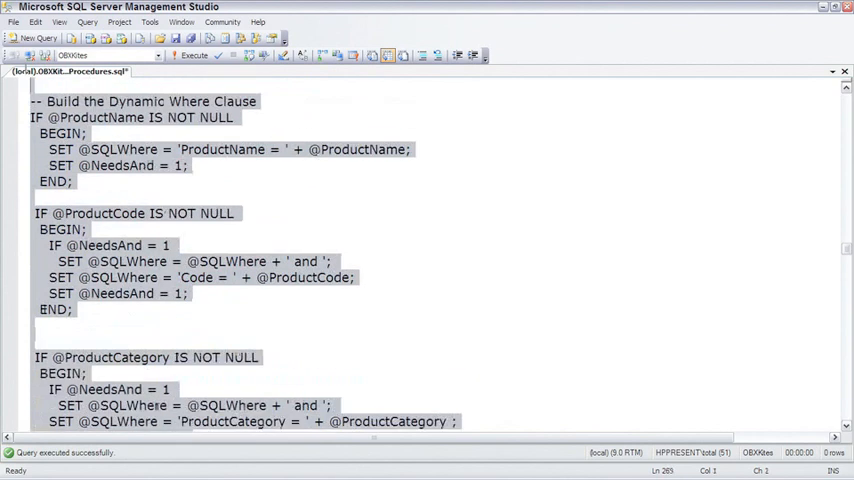
pyautogui.scroll(3)
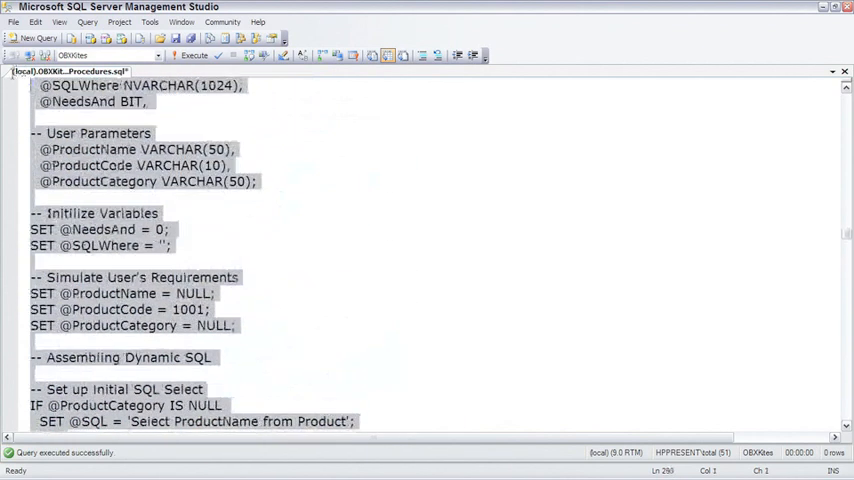
pyautogui.scroll(3)
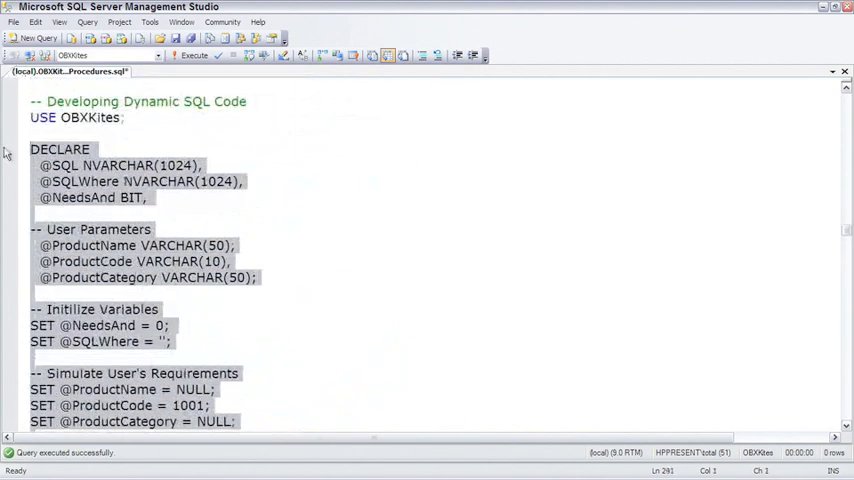
pyautogui.click(192, 55)
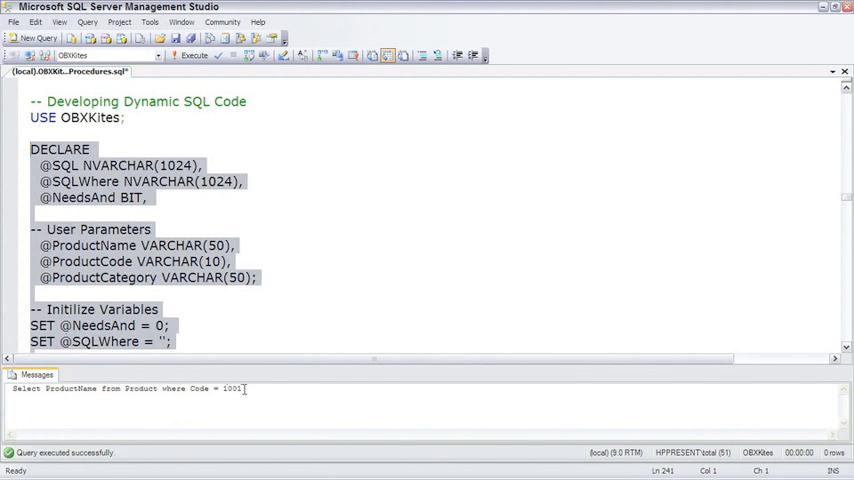
pyautogui.moveTo(224, 327)
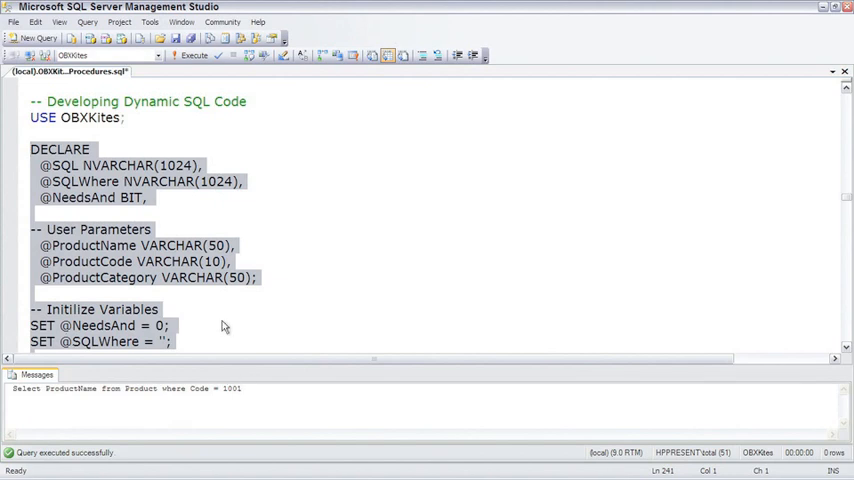
pyautogui.scroll(-3)
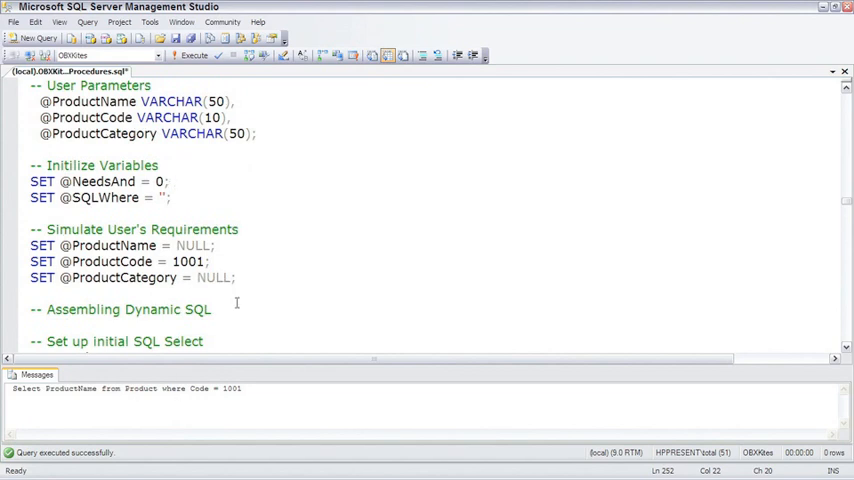
pyautogui.scroll(-3)
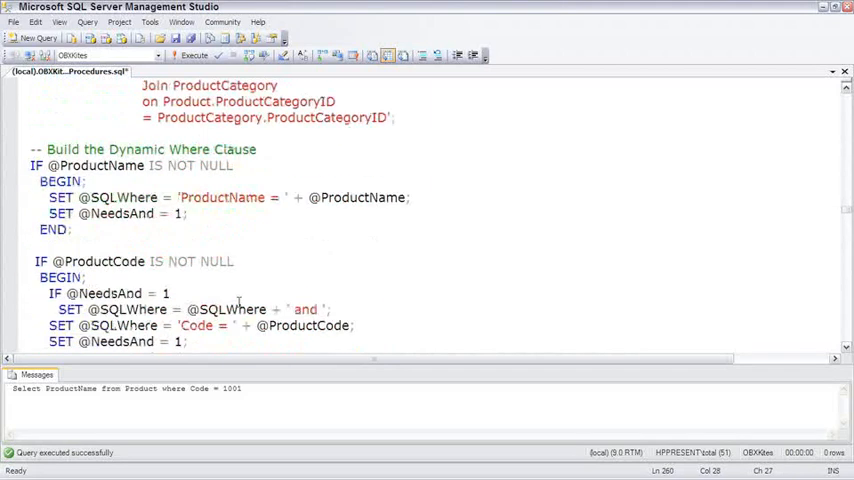
pyautogui.scroll(-3)
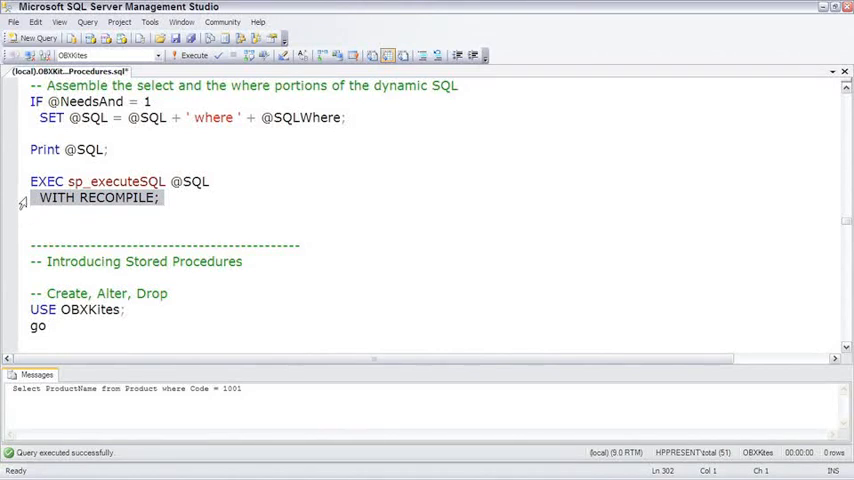
pyautogui.click(32, 213)
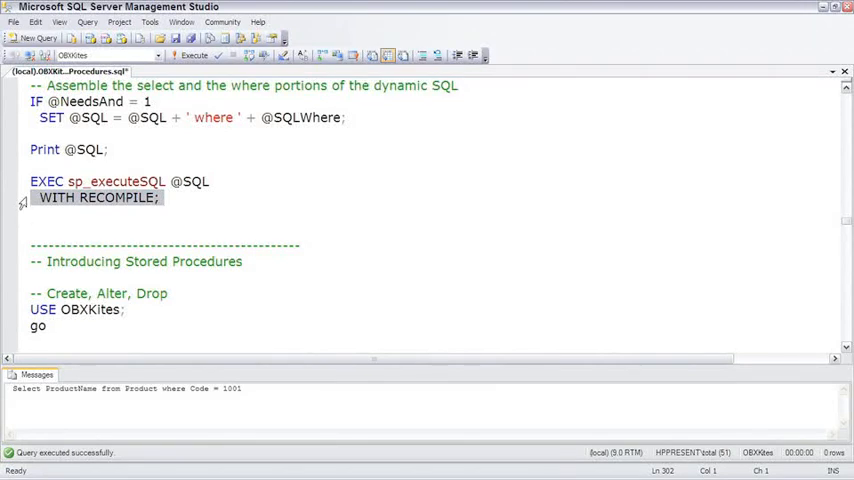
pyautogui.click(33, 218)
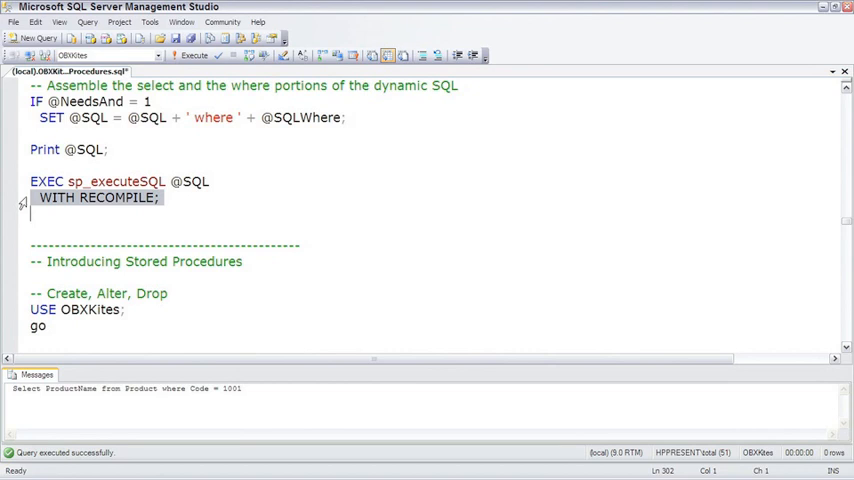